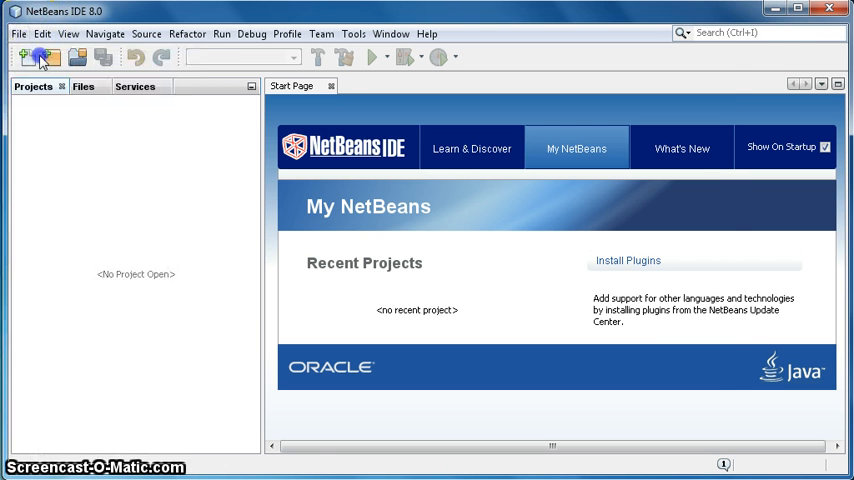
# - Create a Java Application project named SplashDemo without a generated main class
pyautogui.click(24, 56)
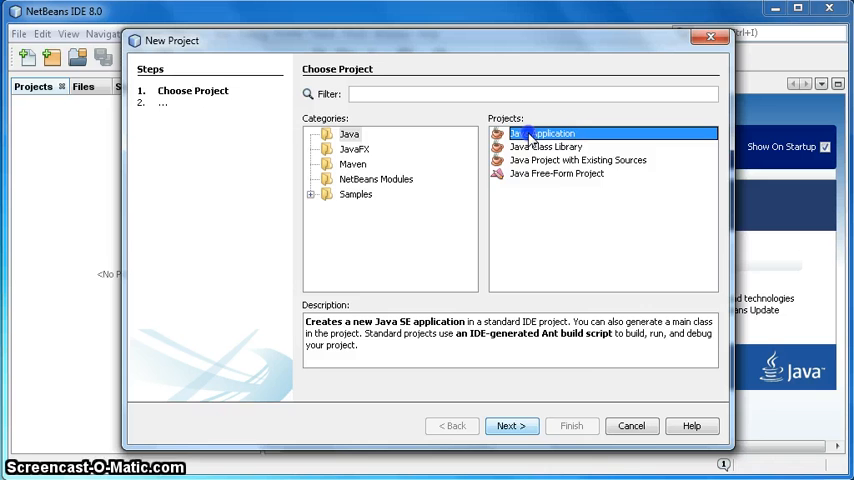
pyautogui.click(512, 424)
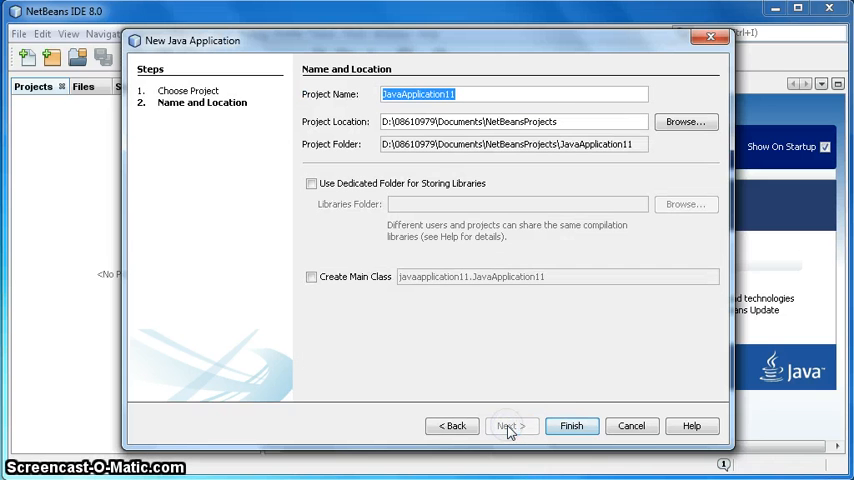
pyautogui.write('Splash')
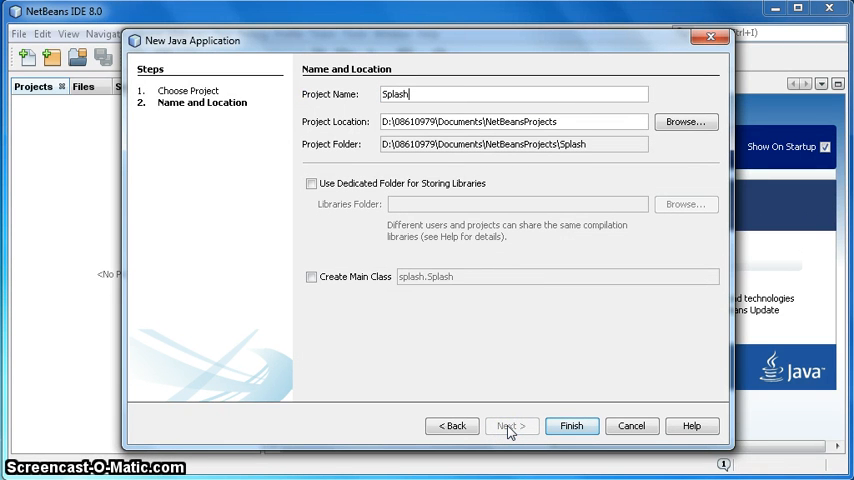
pyautogui.write('Demo')
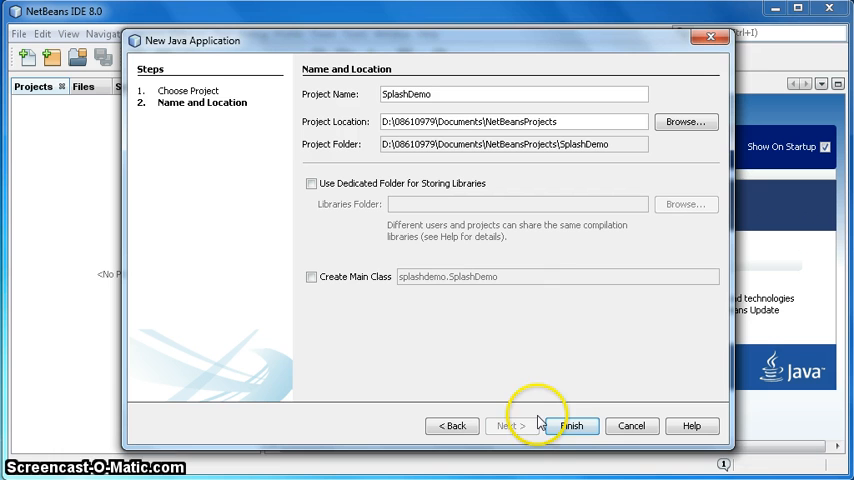
pyautogui.click(572, 424)
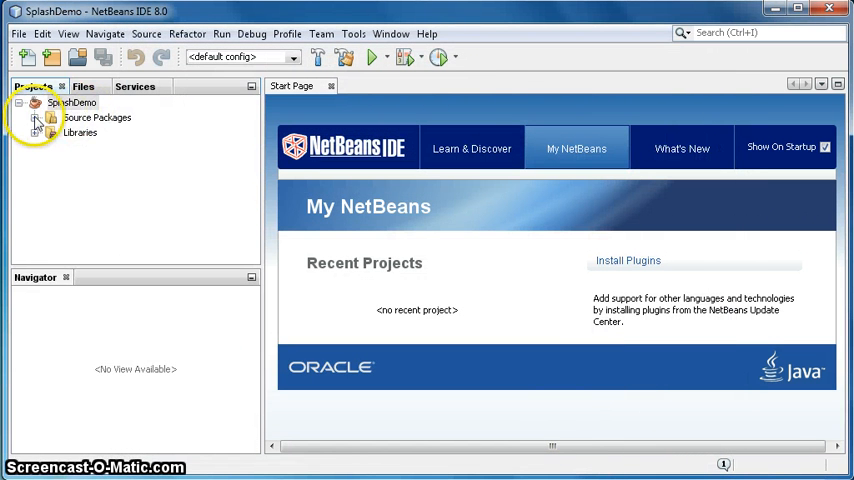
# - Add a Java package named SplashDemoPackage under the default source package
pyautogui.click(36, 116)
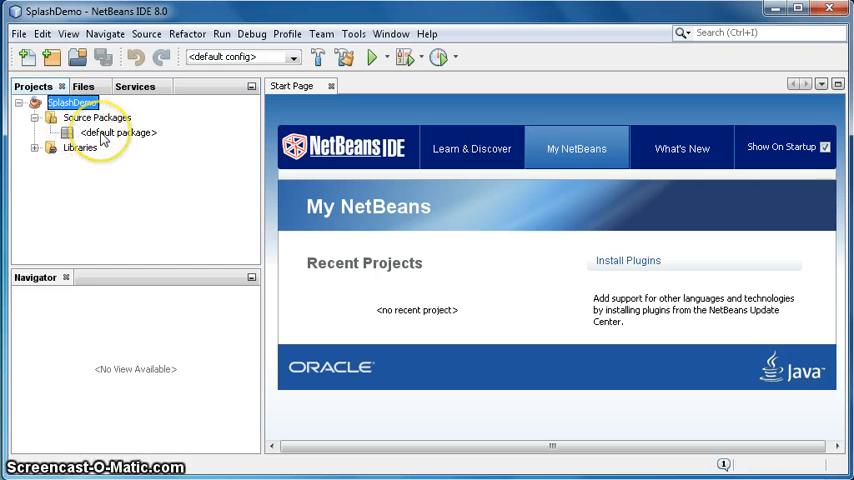
pyautogui.rightClick(116, 132)
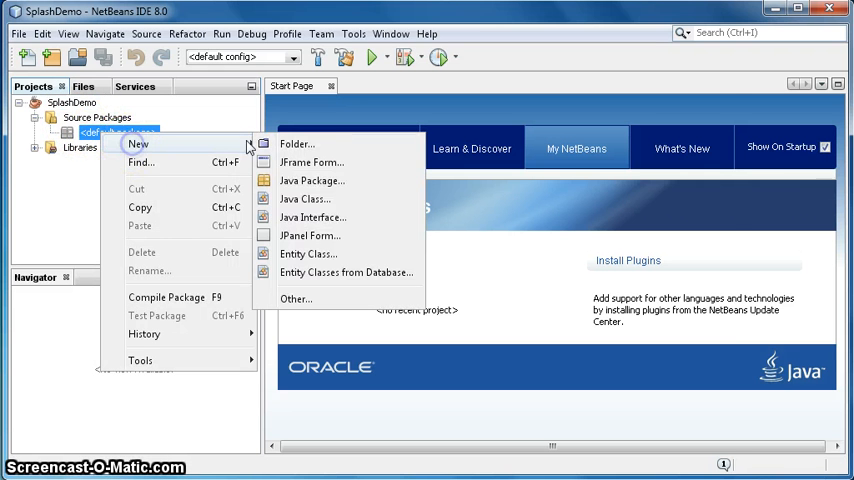
pyautogui.click(312, 180)
pyautogui.write('SplashDemoPackage')
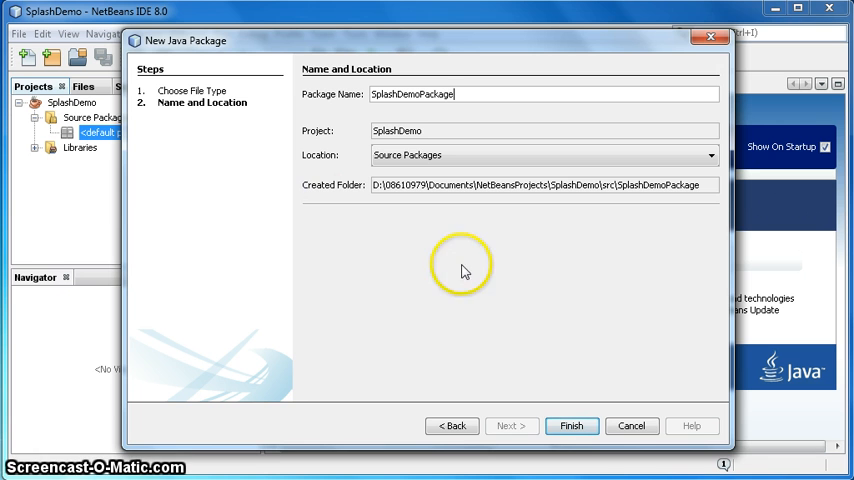
pyautogui.click(572, 424)
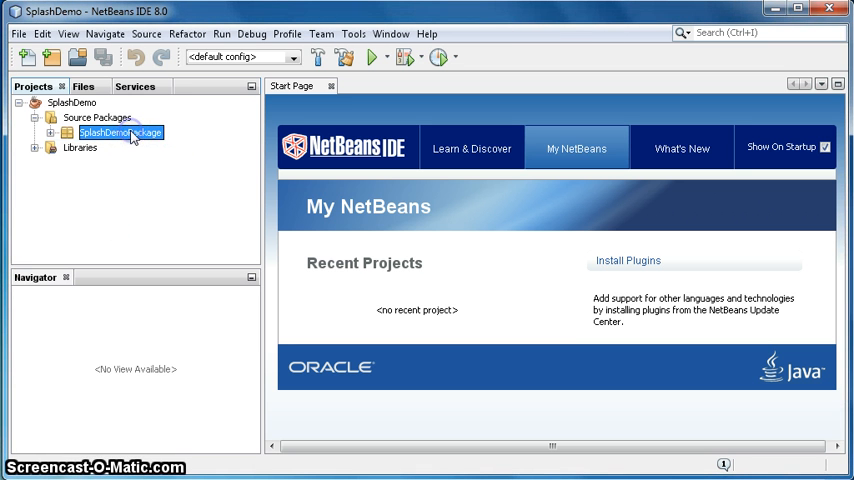
# - Expand SplashDemoPackage and preview the splash.gif dragon image
pyautogui.click(52, 132)
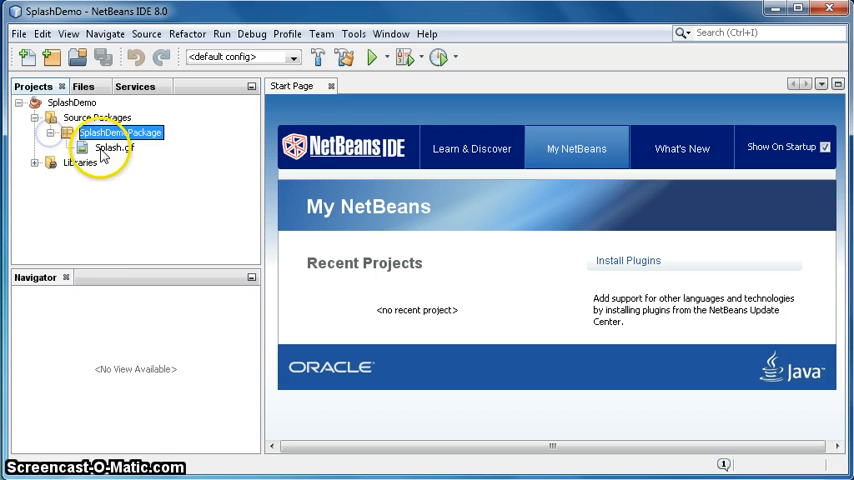
pyautogui.click(112, 148)
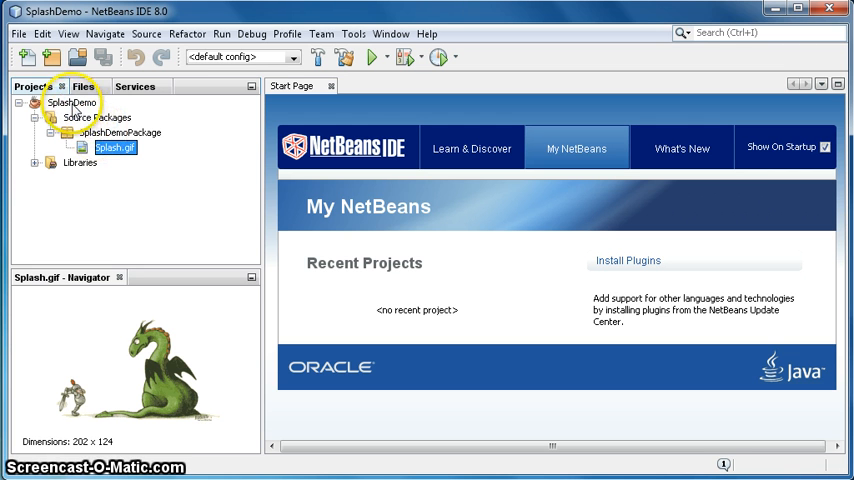
pyautogui.moveTo(72, 104)
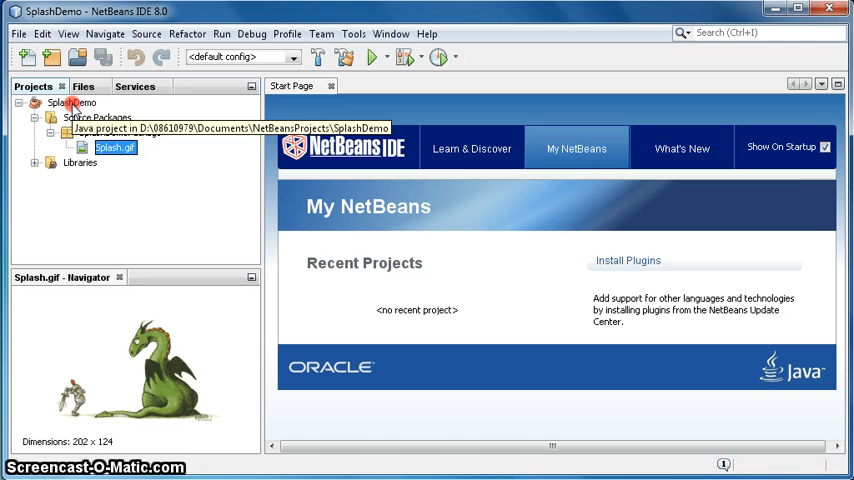
# - Add a JFrame form named SplashDemoForm in SplashDemoPackage and open it in the designer
pyautogui.rightClick(70, 102)
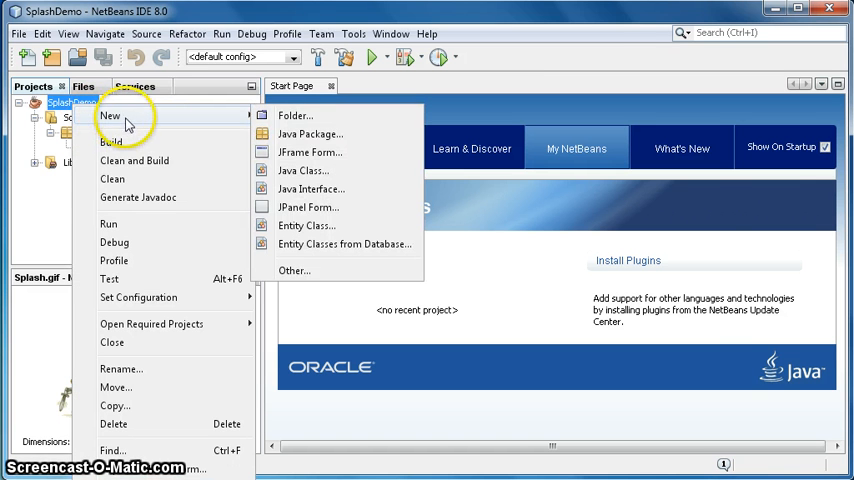
pyautogui.moveTo(310, 152)
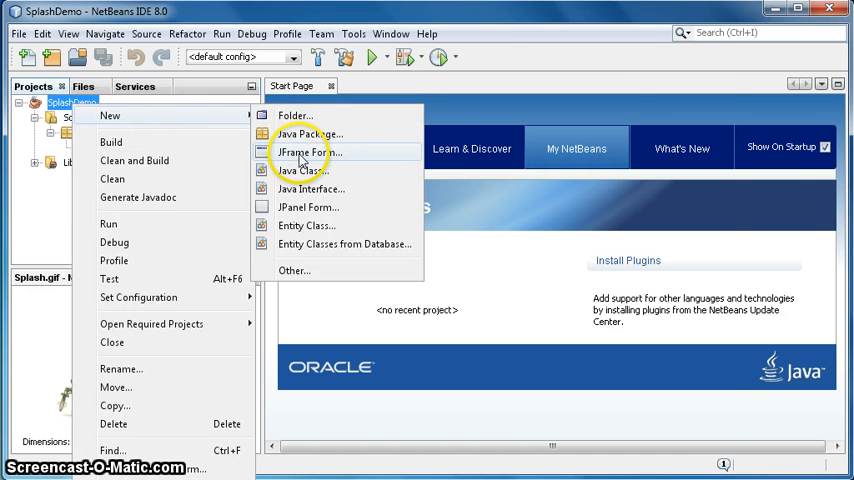
pyautogui.click(308, 152)
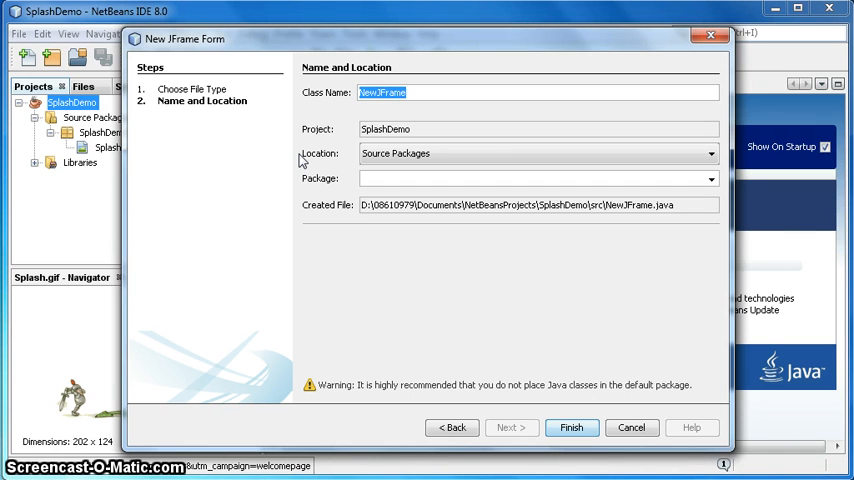
pyautogui.write('SplashDemoForm')
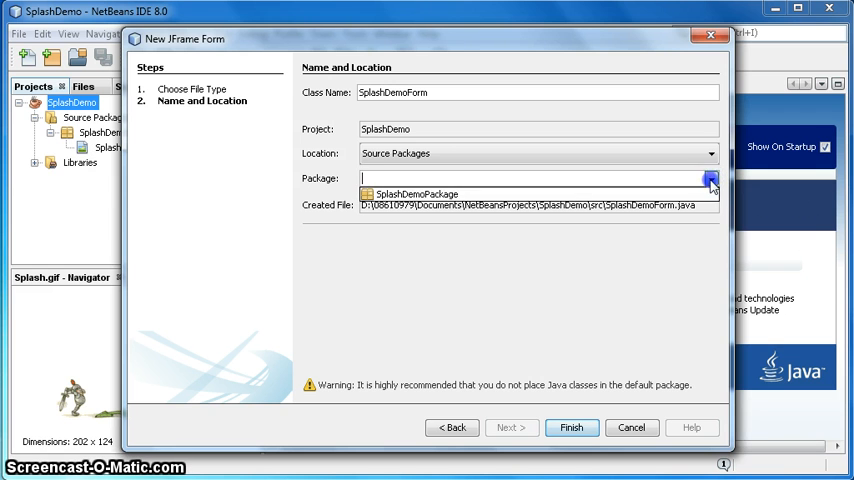
pyautogui.click(416, 194)
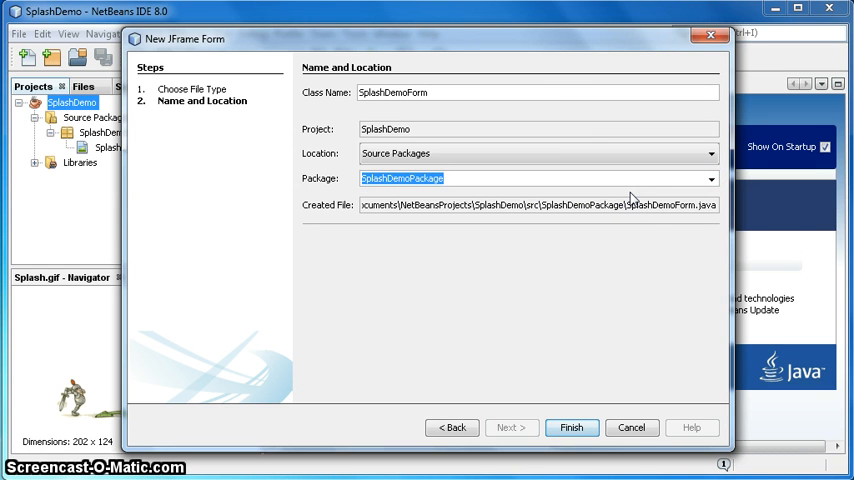
pyautogui.moveTo(636, 322)
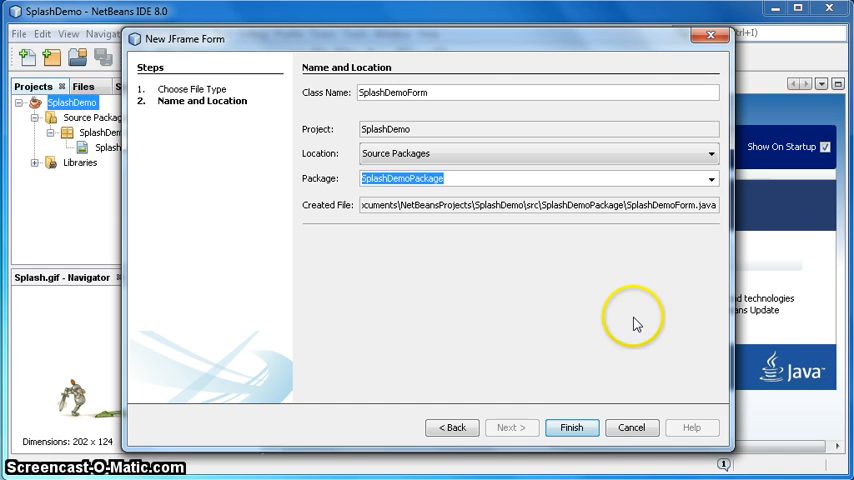
pyautogui.click(572, 428)
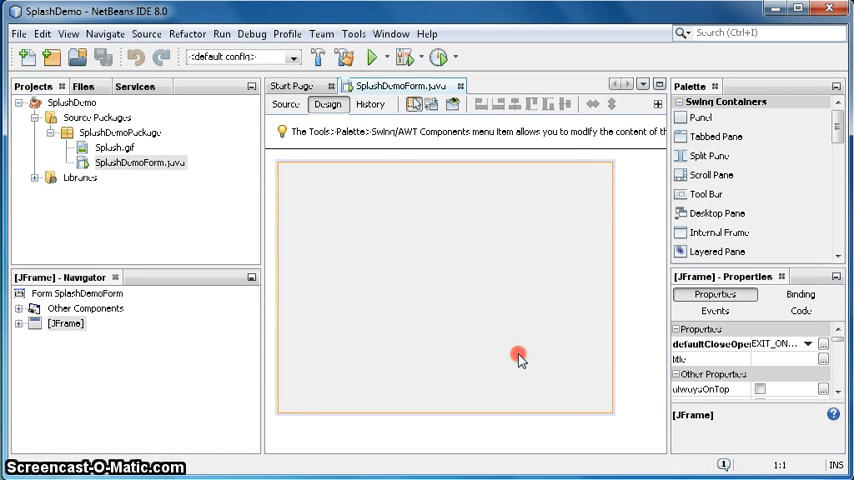
# - Title the frame "After Splash" and enable Generate Center so it opens centred on screen
pyautogui.rightClick(518, 356)
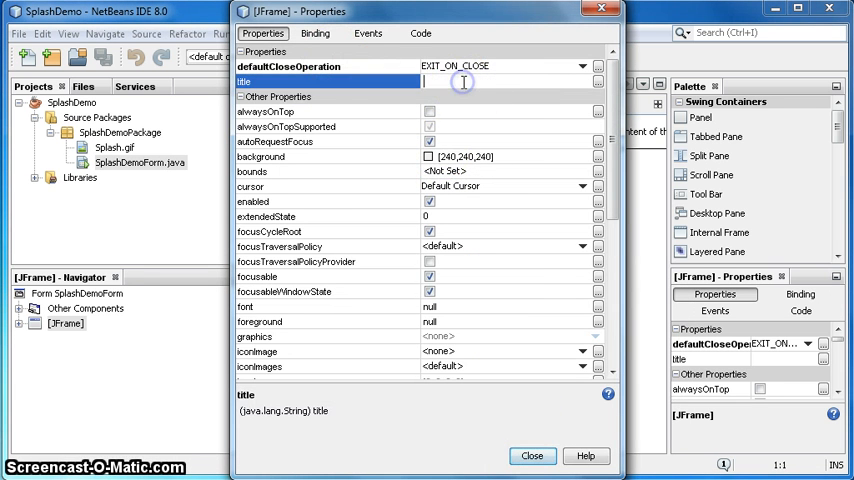
pyautogui.write('After Splash')
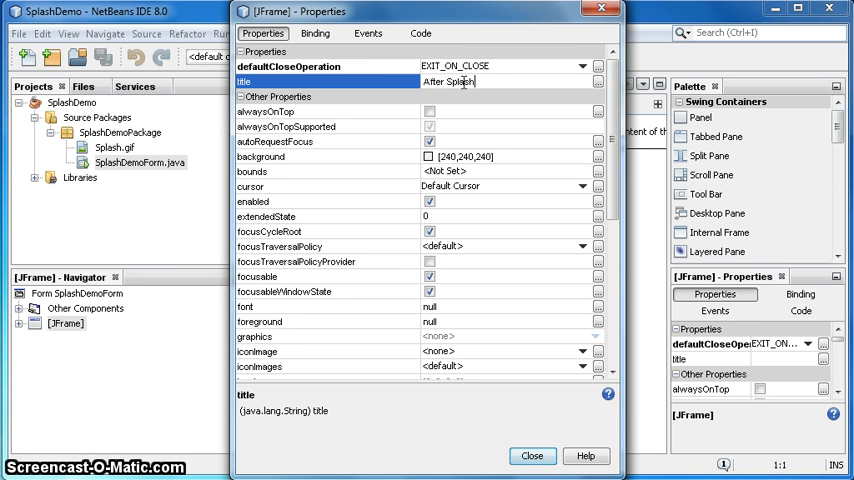
pyautogui.click(420, 32)
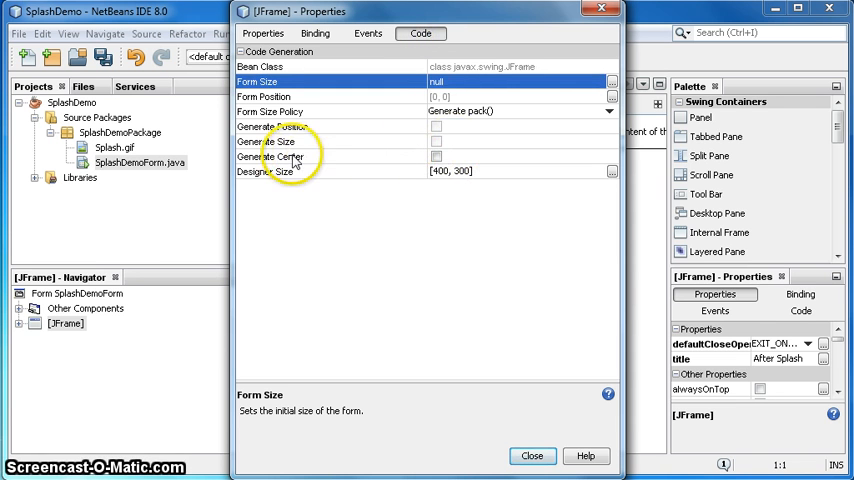
pyautogui.click(436, 156)
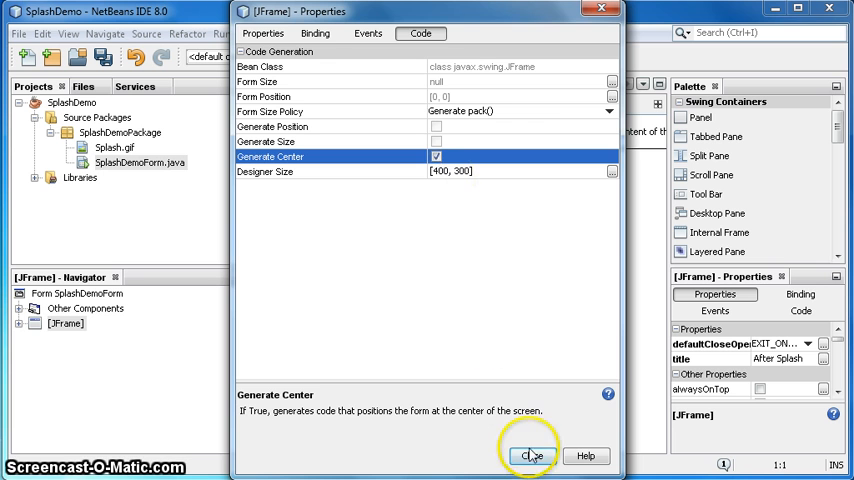
pyautogui.click(532, 456)
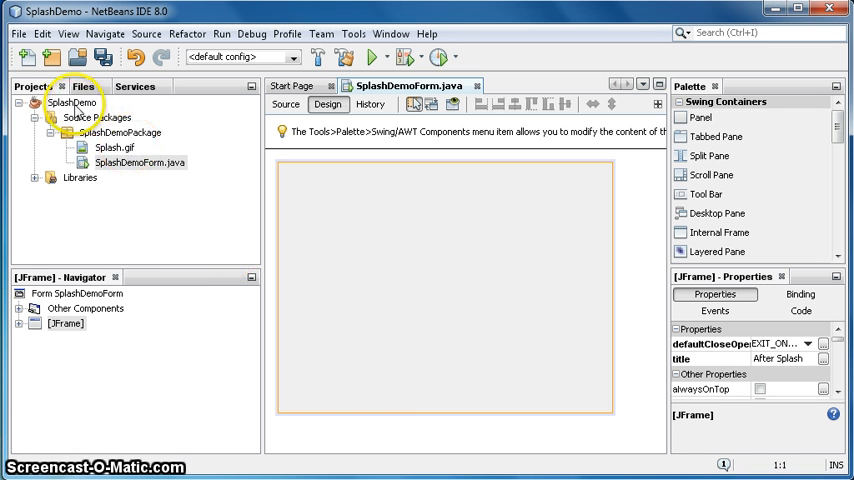
# - In the project's Run properties, begin the VM option -splash:src/Splash..
pyautogui.rightClick(72, 104)
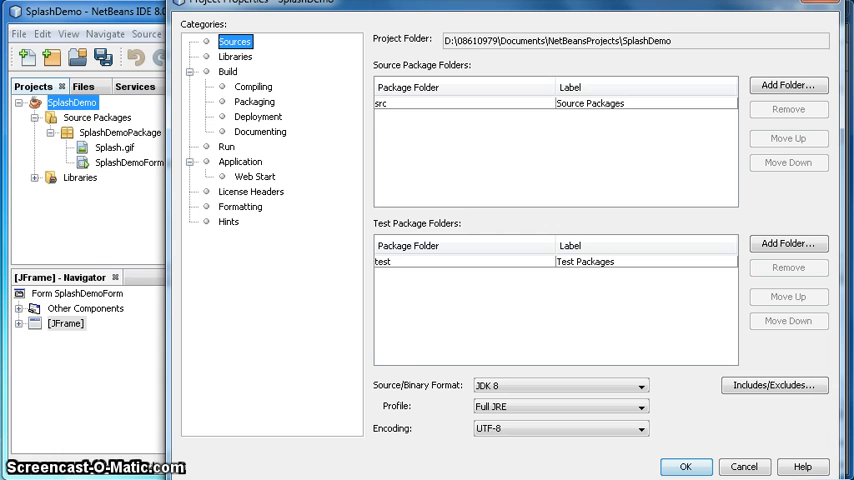
pyautogui.click(226, 146)
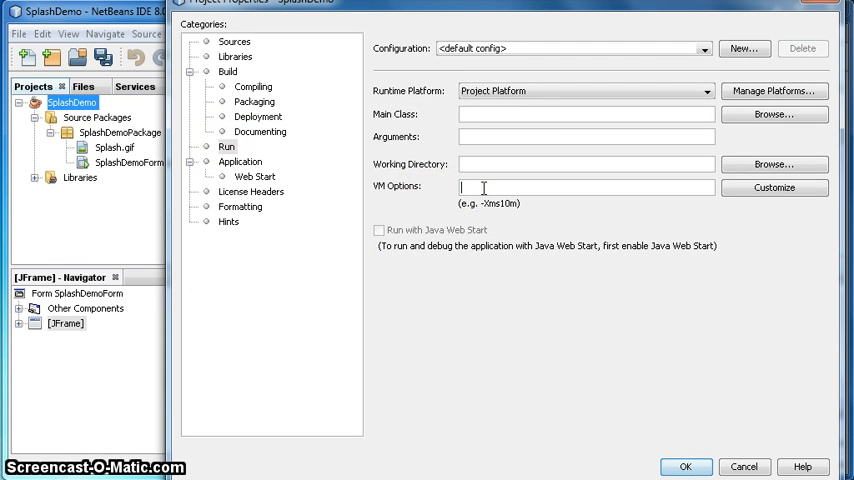
pyautogui.write('-')
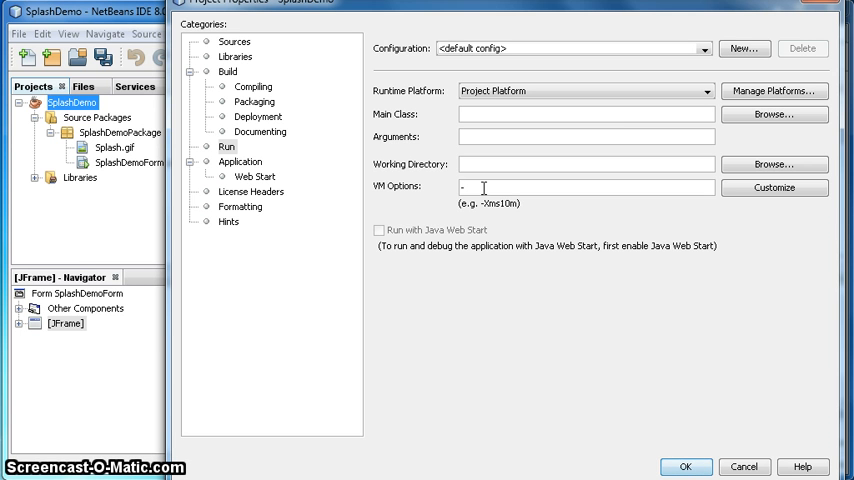
pyautogui.write('splash')
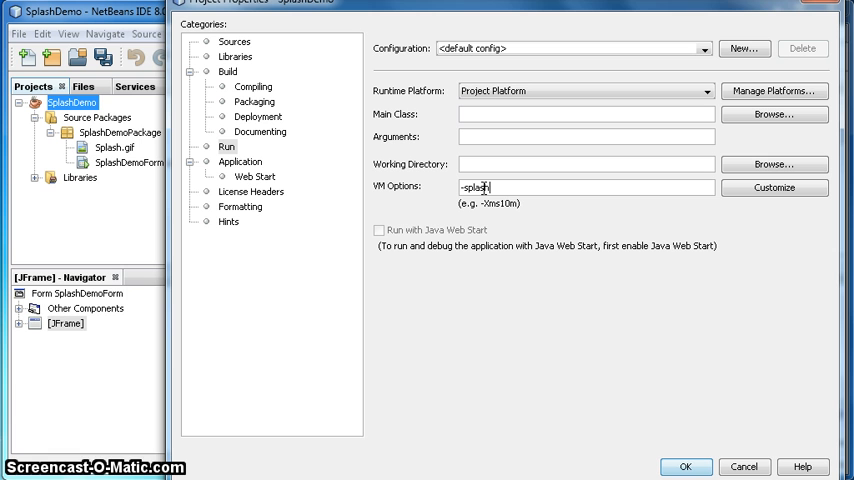
pyautogui.write(':')
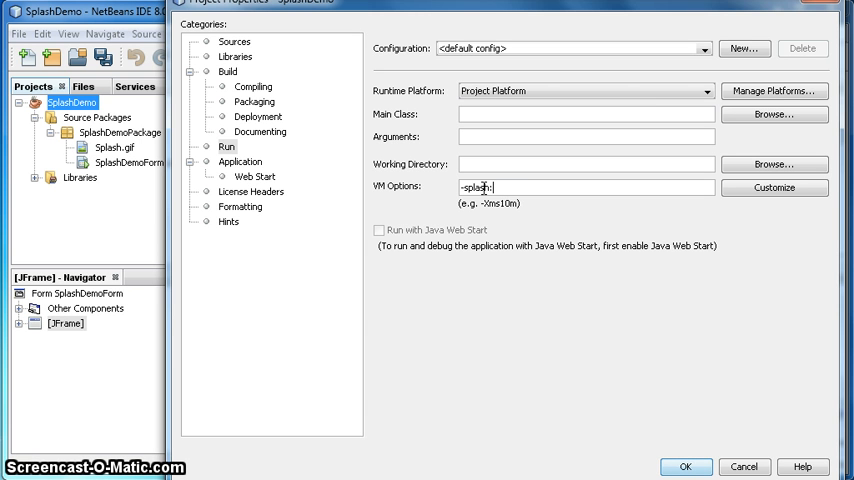
pyautogui.write('src')
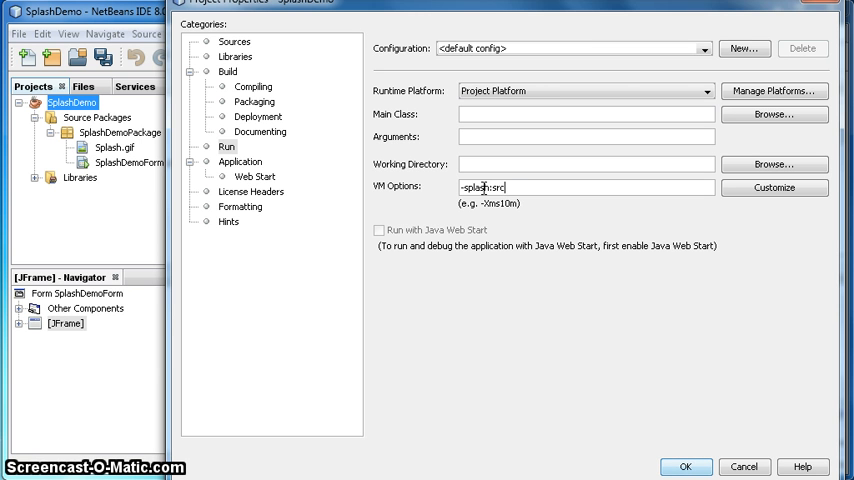
pyautogui.write('/')
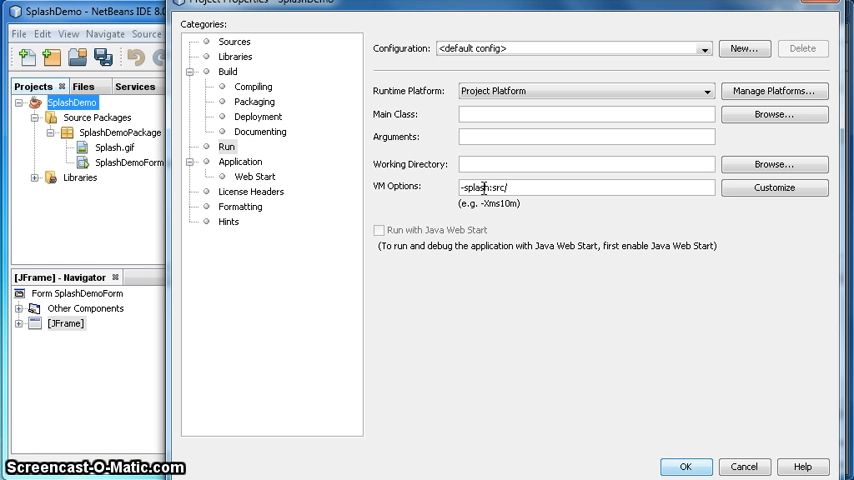
pyautogui.write('SplashDemoPack')
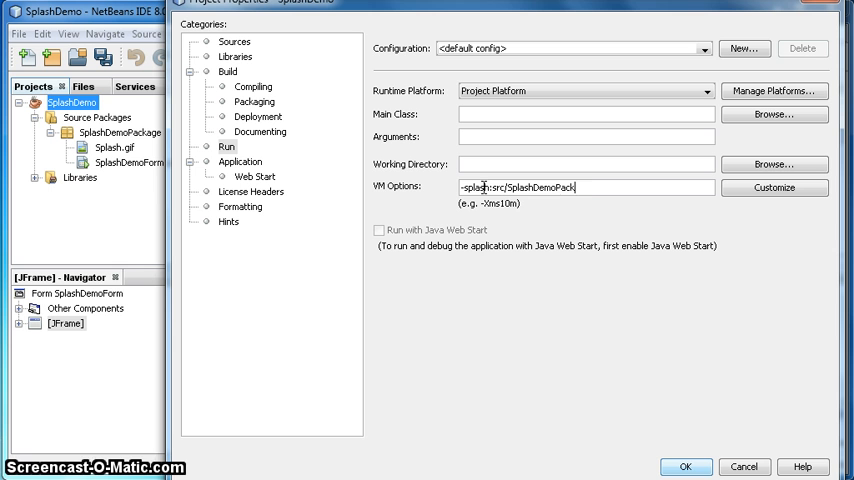
# - Complete the VM option as -splash:src/SplashDemoPackage/Splash.gif and confirm the properties
pyautogui.write('age')
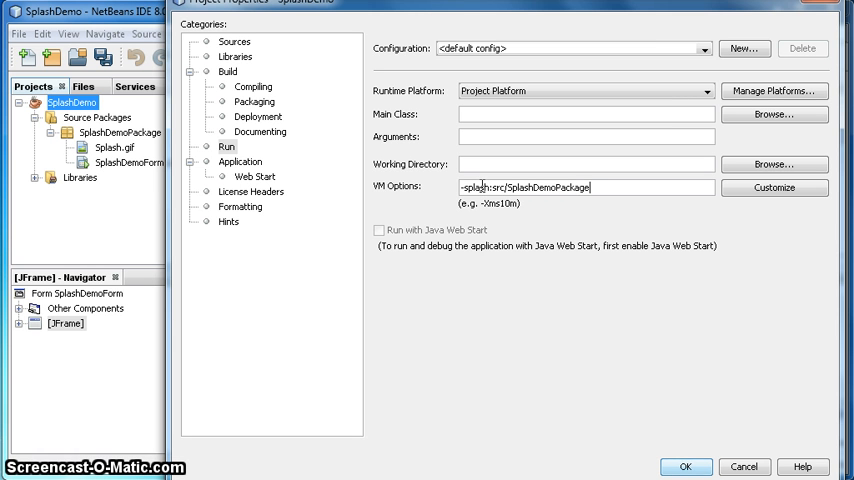
pyautogui.write('/')
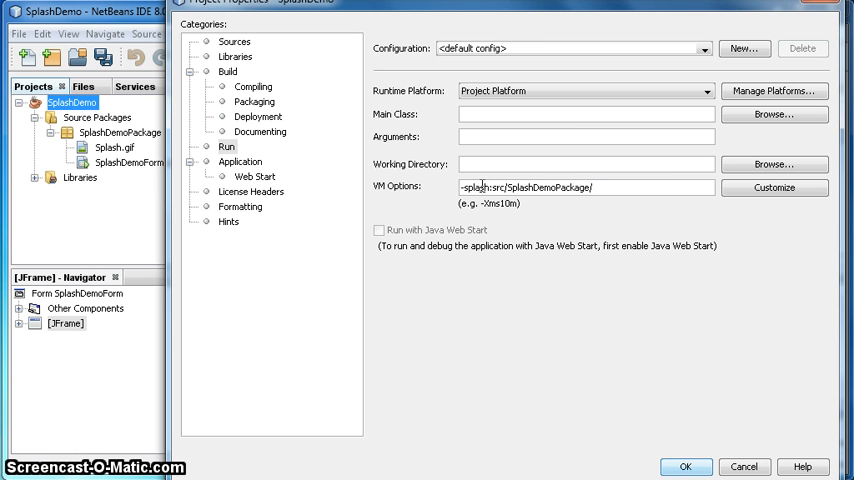
pyautogui.write('Splash')
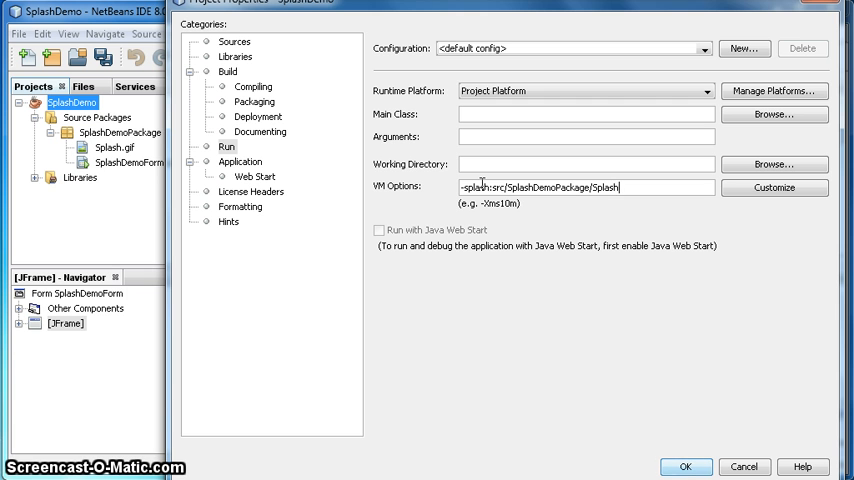
pyautogui.write('.')
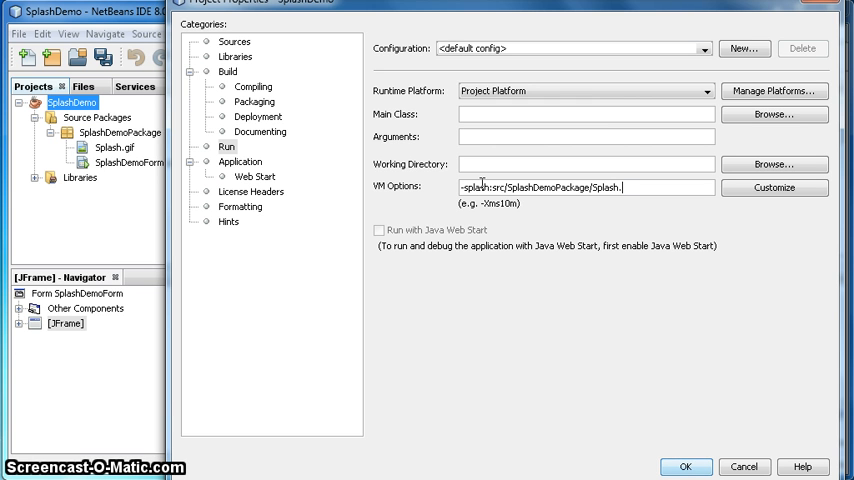
pyautogui.write('gif')
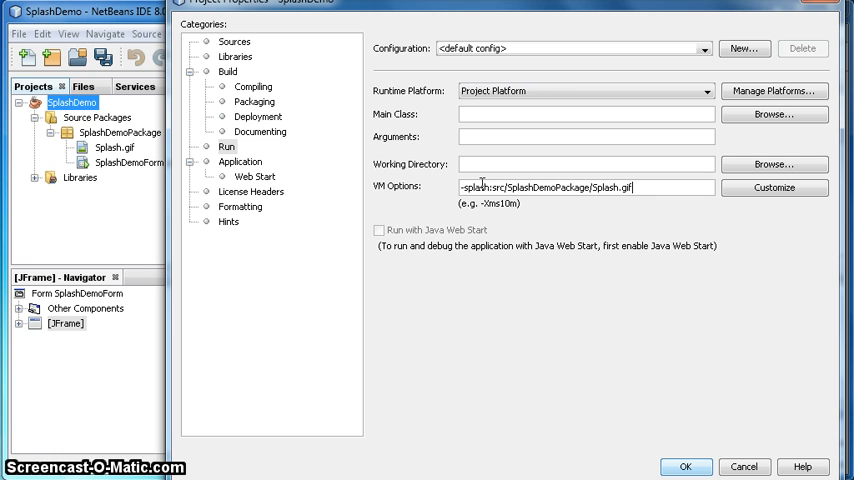
pyautogui.moveTo(510, 188); pyautogui.dragTo(608, 190)
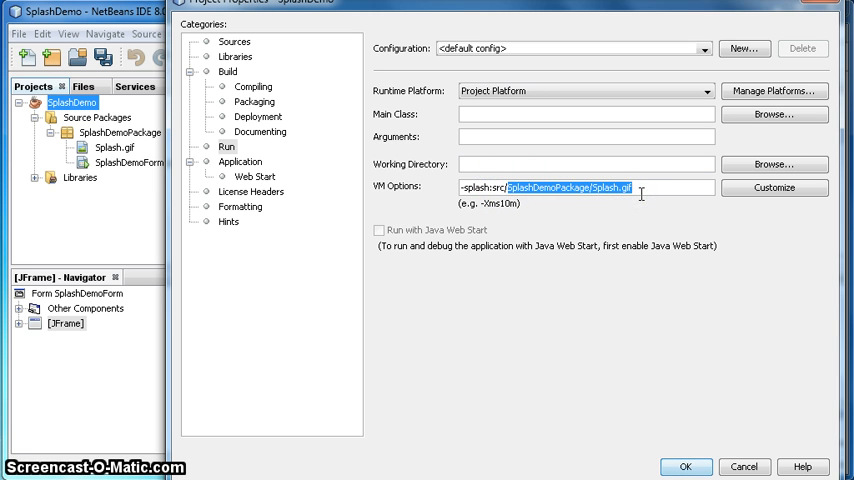
pyautogui.click(684, 468)
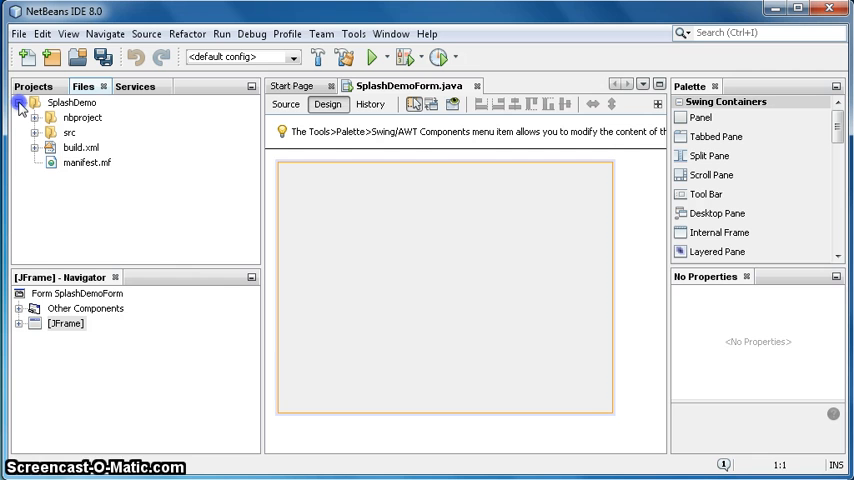
# - Edit manifest.mf to declare SplashScreen-image: SplashDemoPackage/Splash.gif
pyautogui.click(88, 162)
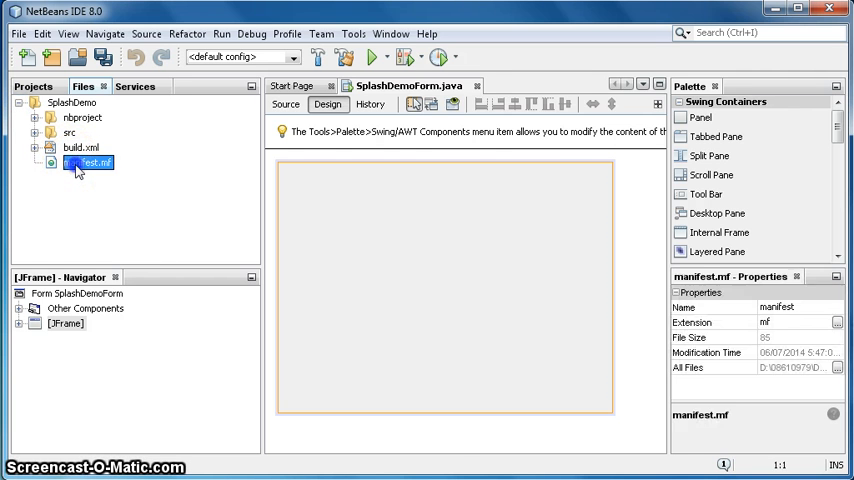
pyautogui.doubleClick(88, 162)
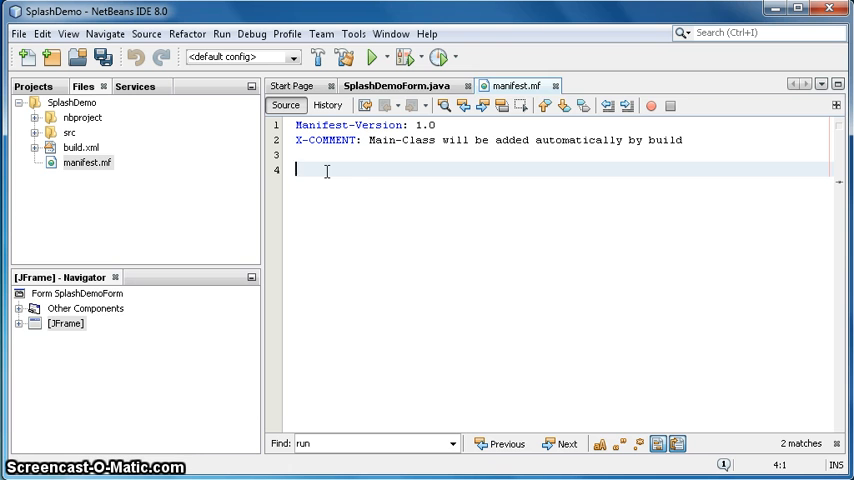
pyautogui.write('Splash')
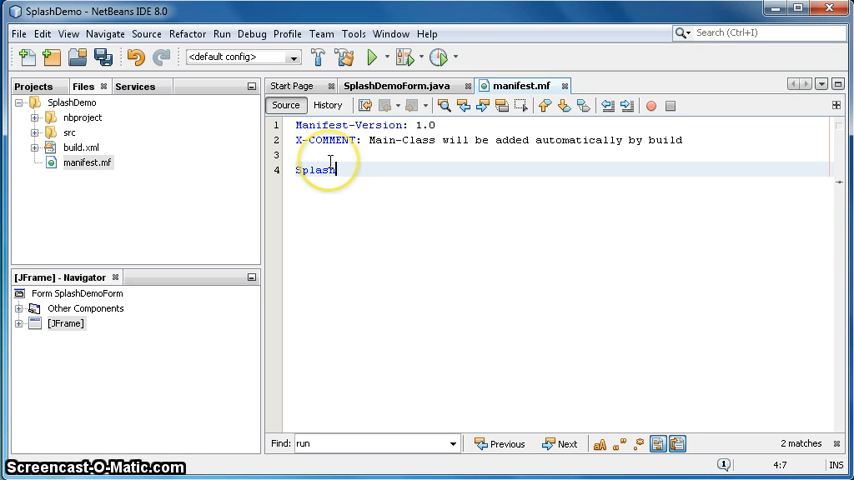
pyautogui.write('Screen')
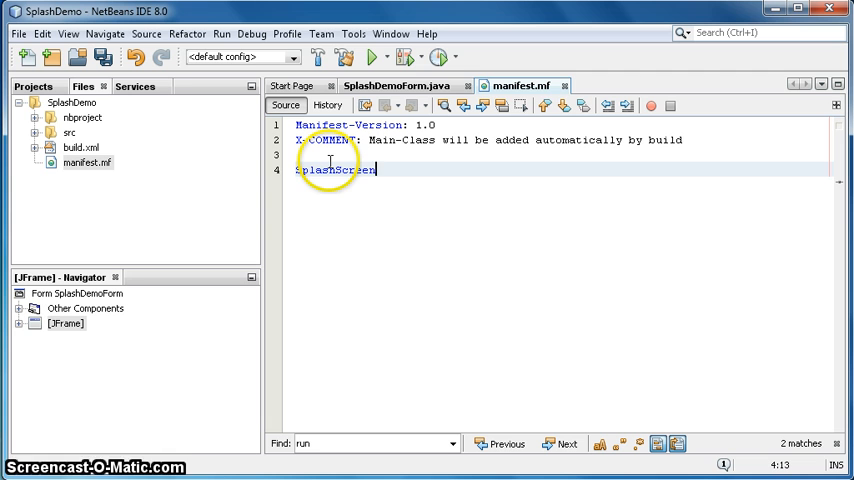
pyautogui.write('-image')
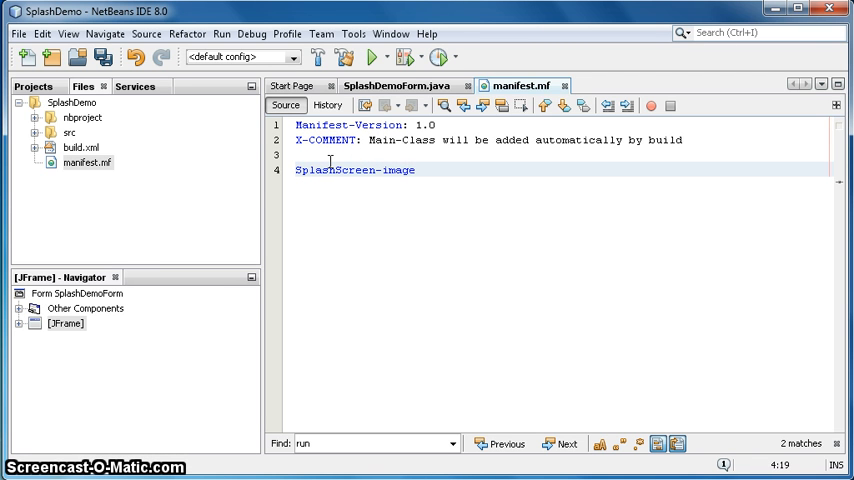
pyautogui.write(': SplashDemoPackage/Splash.gif')
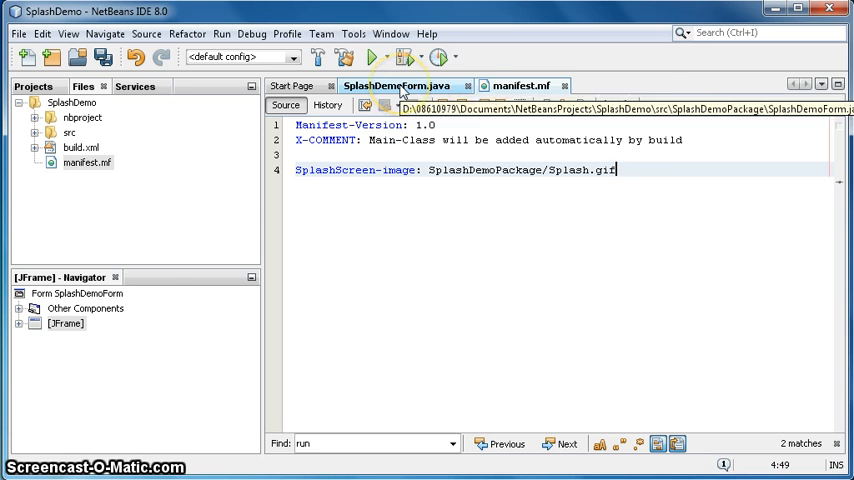
# - In SplashDemoForm.java's main run method, write a try{ } catch(Exception e){ } block
pyautogui.click(408, 84)
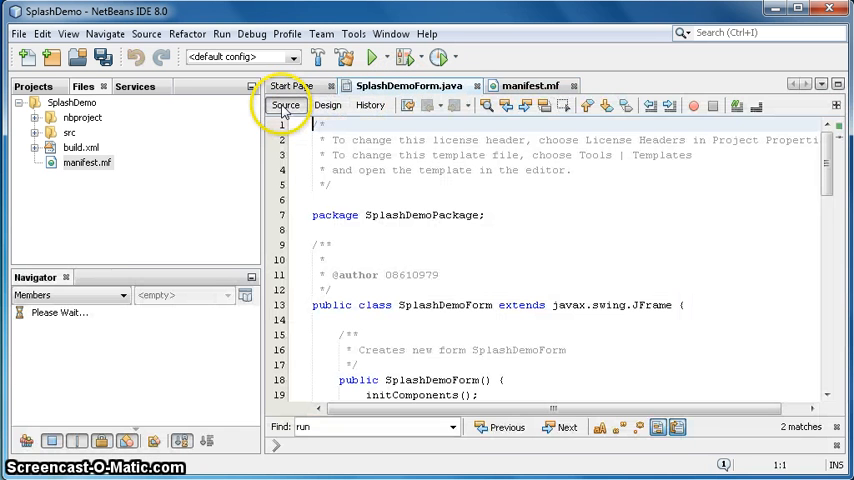
pyautogui.click(42, 32)
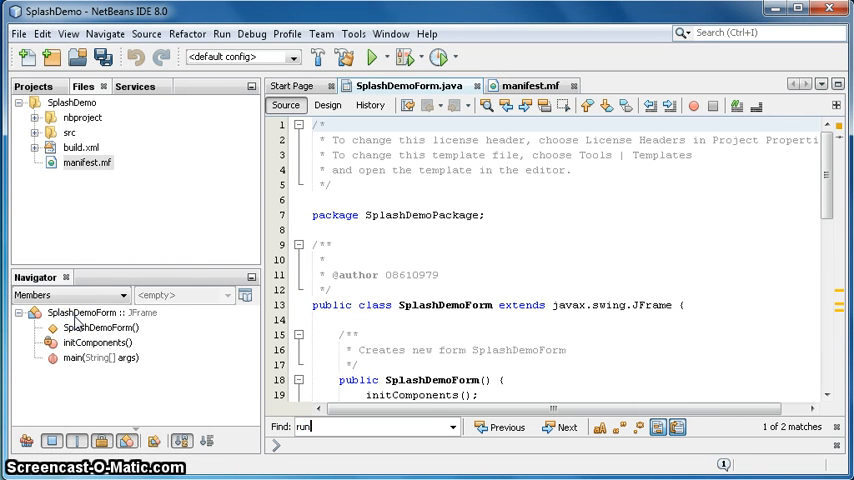
pyautogui.click(560, 428)
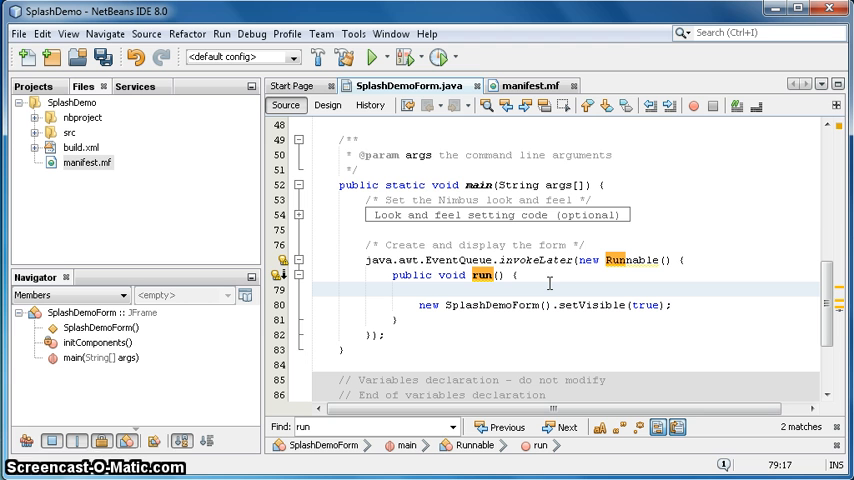
pyautogui.write('try{')
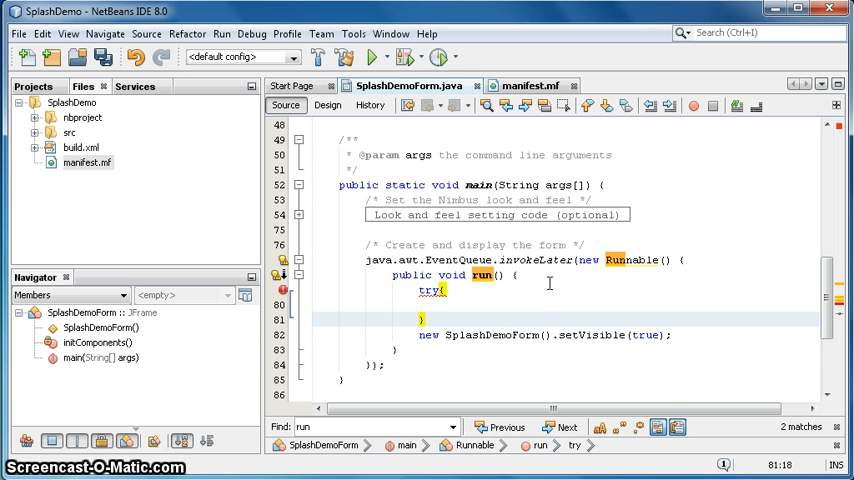
pyautogui.write('cat')
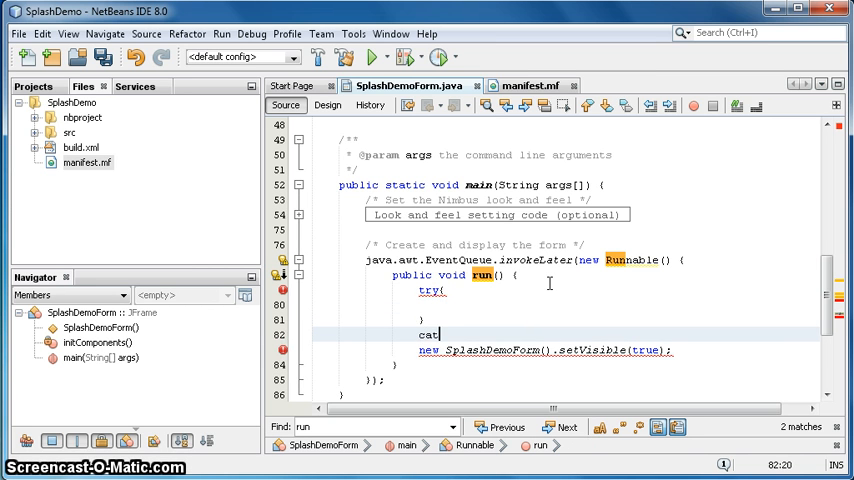
pyautogui.write('ch')
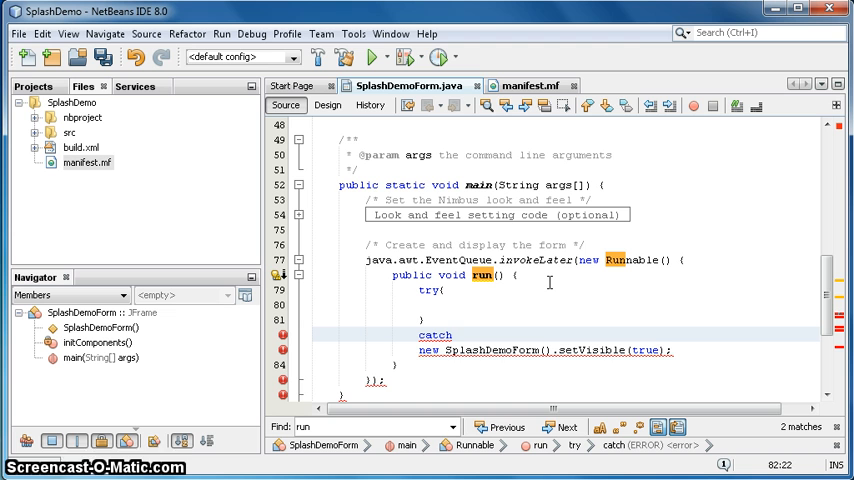
pyautogui.write('()')
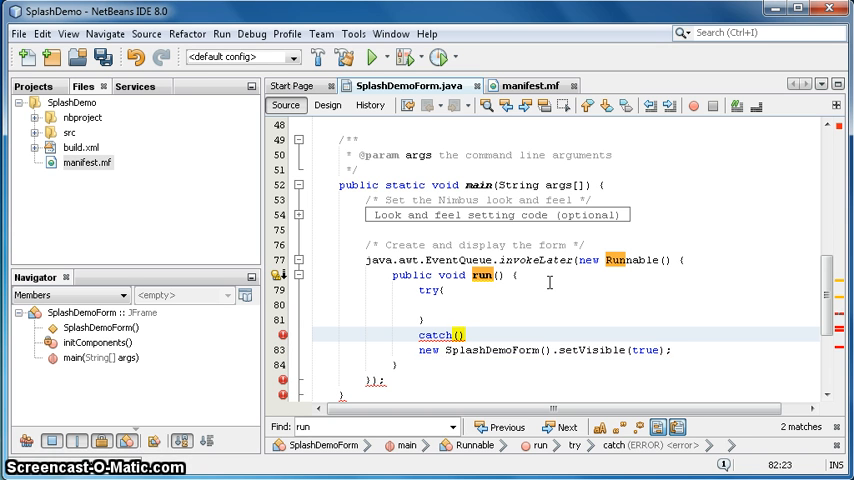
pyautogui.write('E')
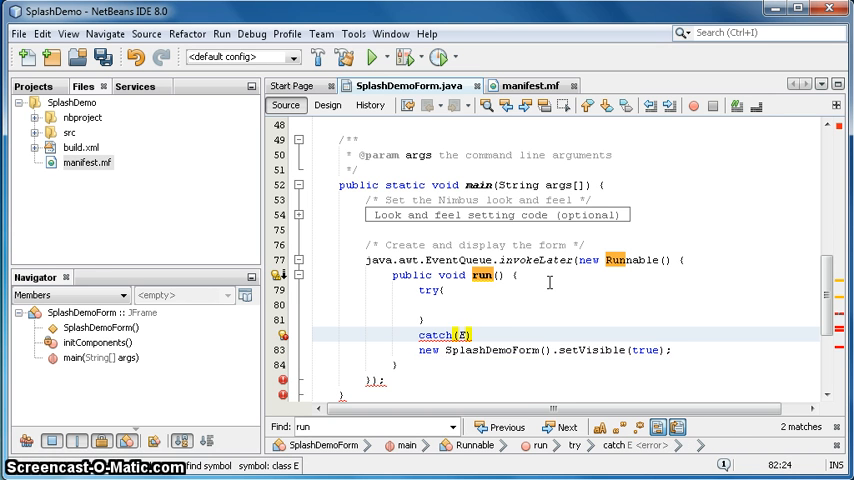
pyautogui.write('xception')
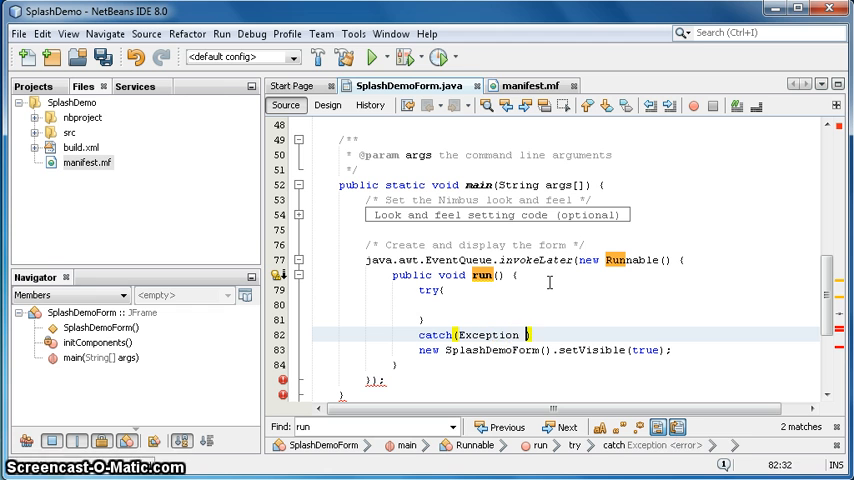
pyautogui.write('e')
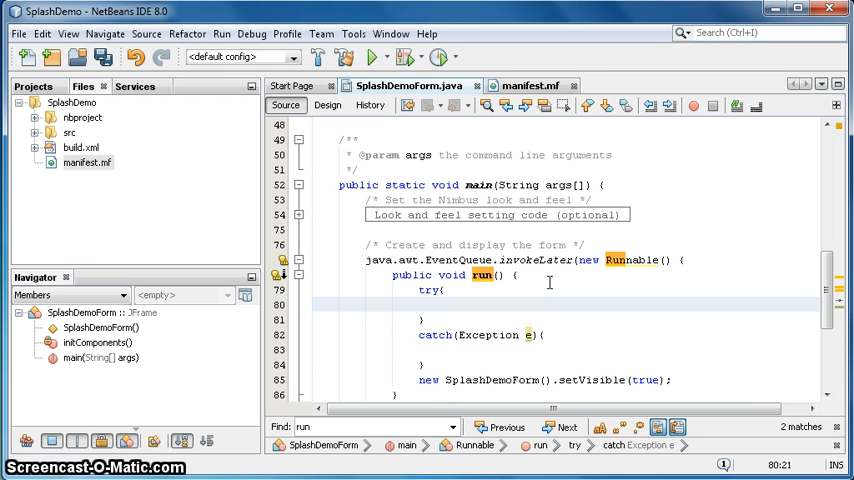
# - Add a Thread.sleep(5000) call inside the try block to delay showing the form
pyautogui.write('Thread')
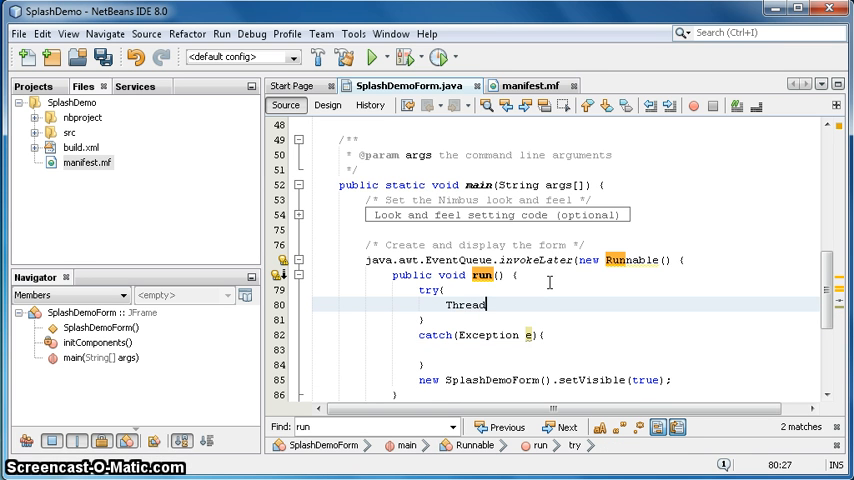
pyautogui.write('.sleep')
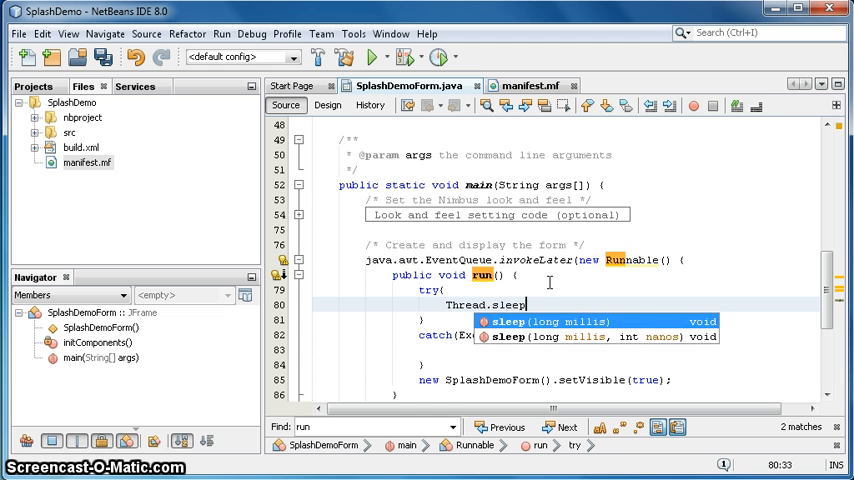
pyautogui.write('5000);')
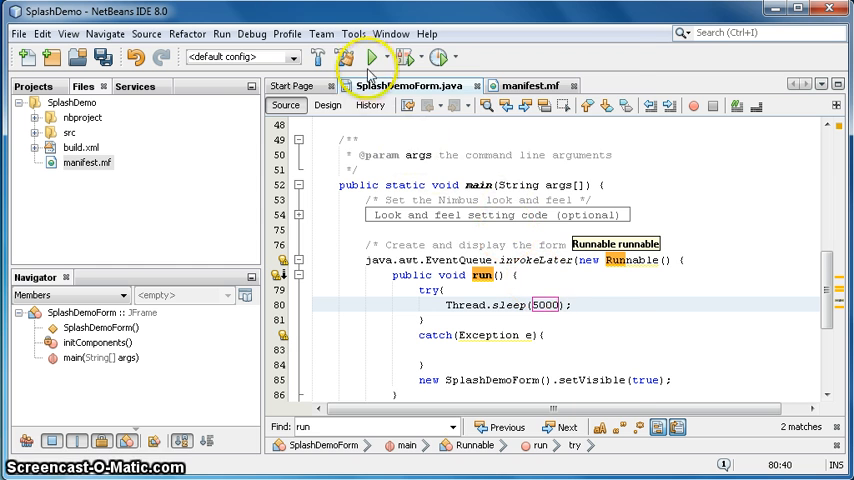
# - Run the project with SplashDemoPackage.SplashDemoForm chosen as the main class
pyautogui.click(372, 56)
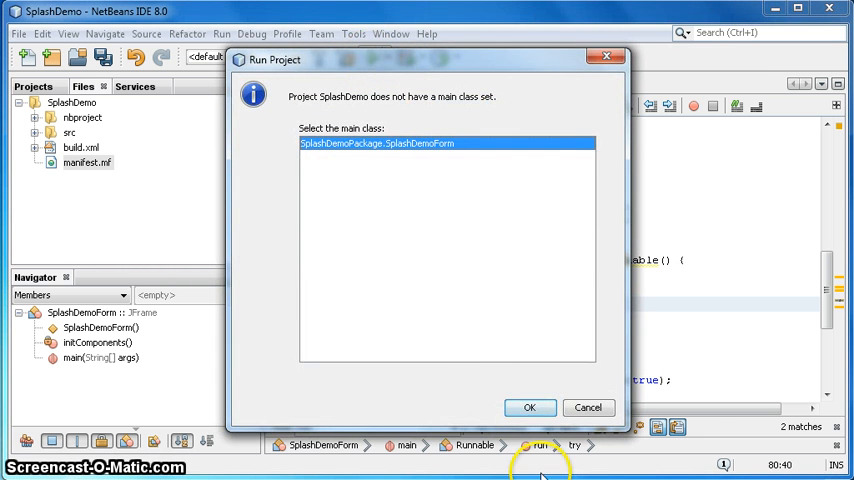
pyautogui.click(530, 408)
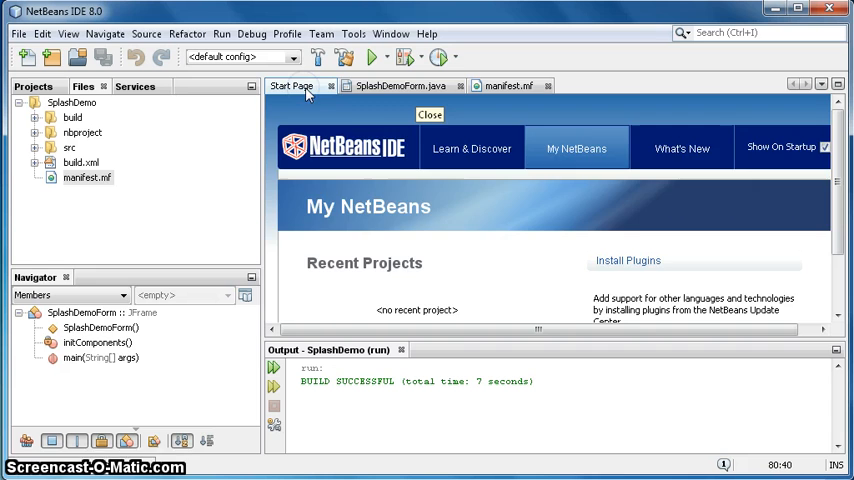
# - Return to the form's design view and run again to display the dragon splash screen
pyautogui.click(508, 84)
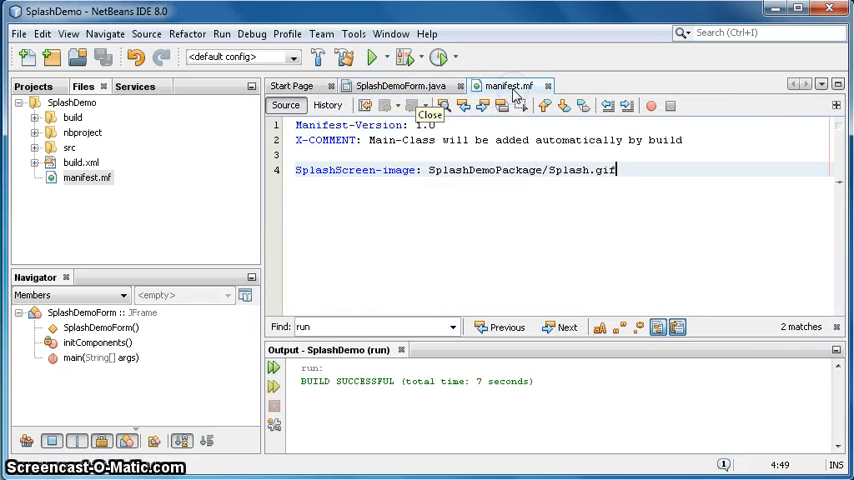
pyautogui.click(400, 84)
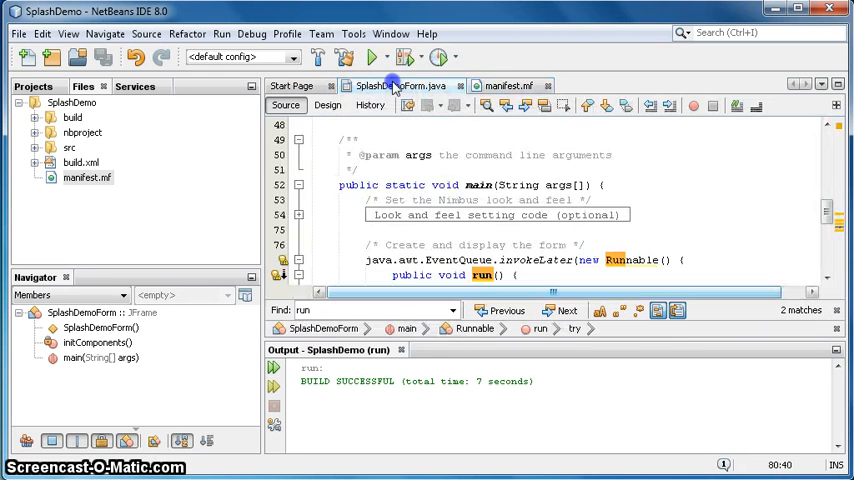
pyautogui.click(328, 104)
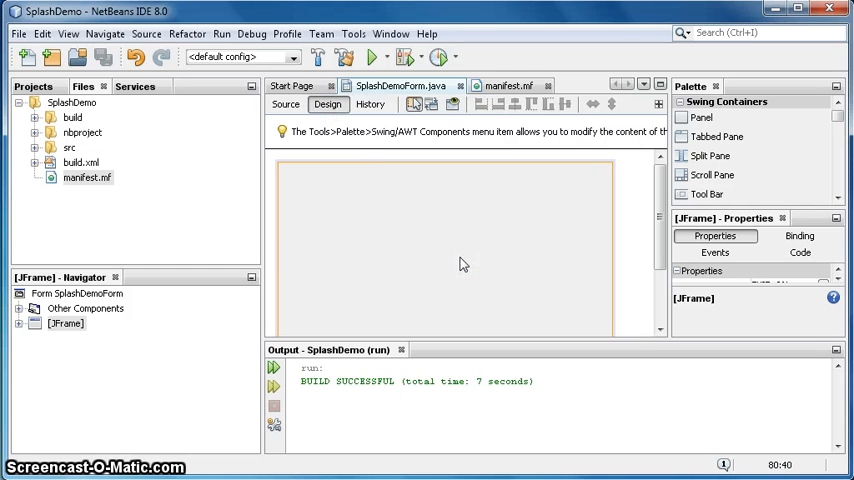
pyautogui.click(372, 56)
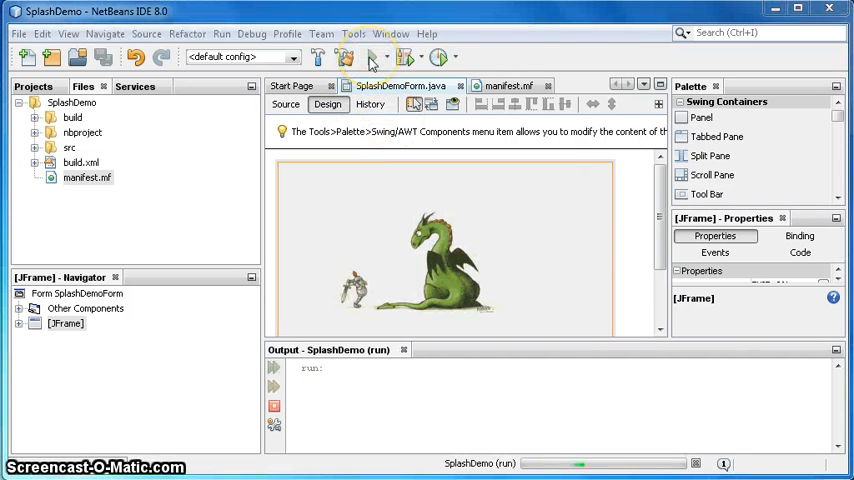